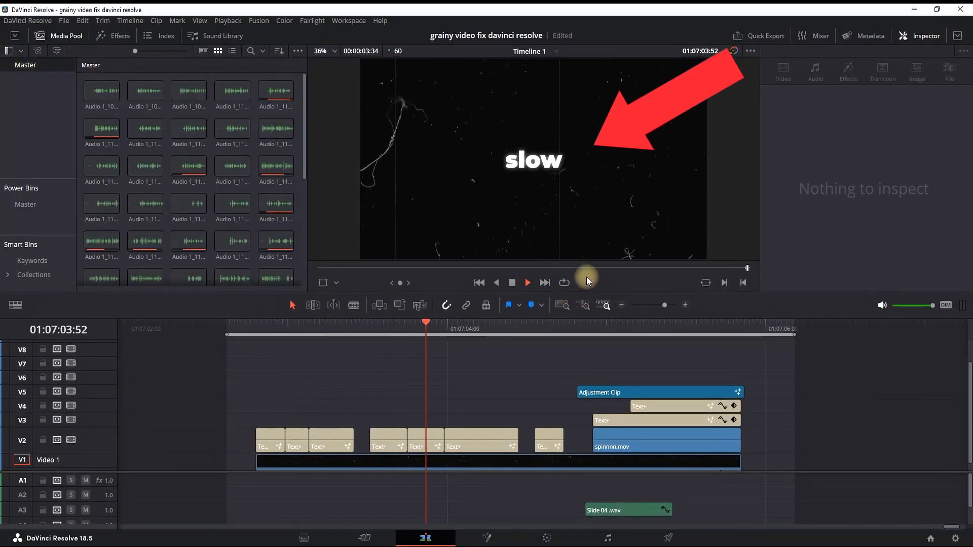
# Step: Copy the existing motion title to the timeline end, test it with 'subscrib', then remove that test copy
pyautogui.click(511, 282)
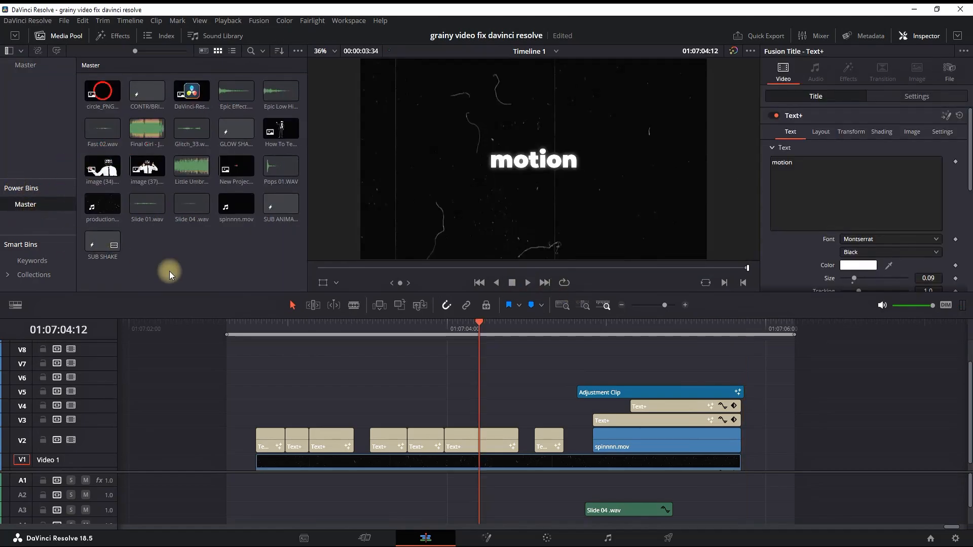
pyautogui.click(236, 131)
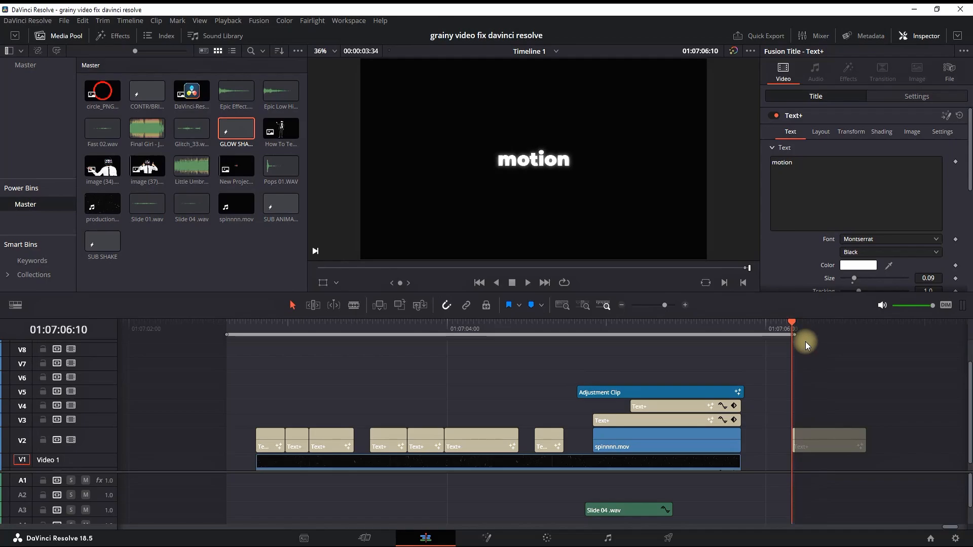
pyautogui.press('space')
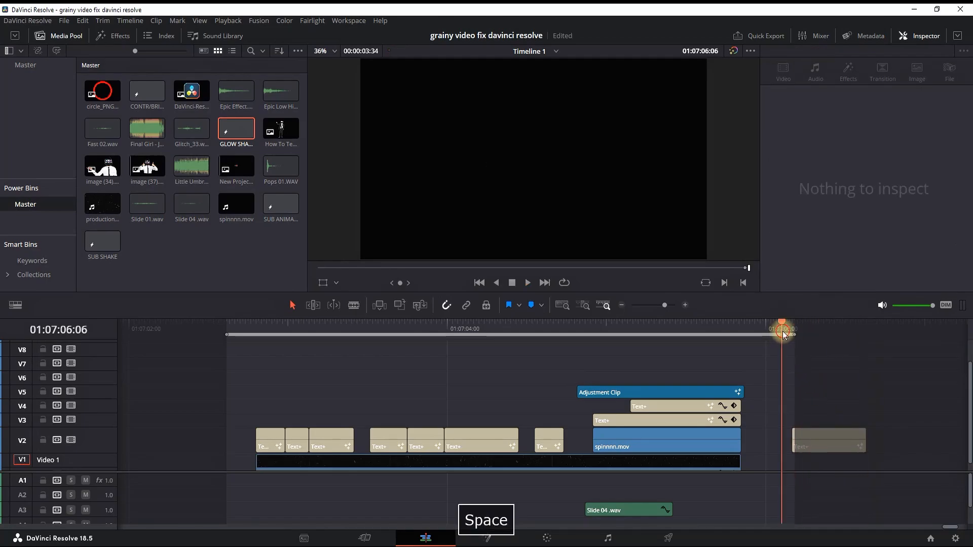
pyautogui.click(828, 441)
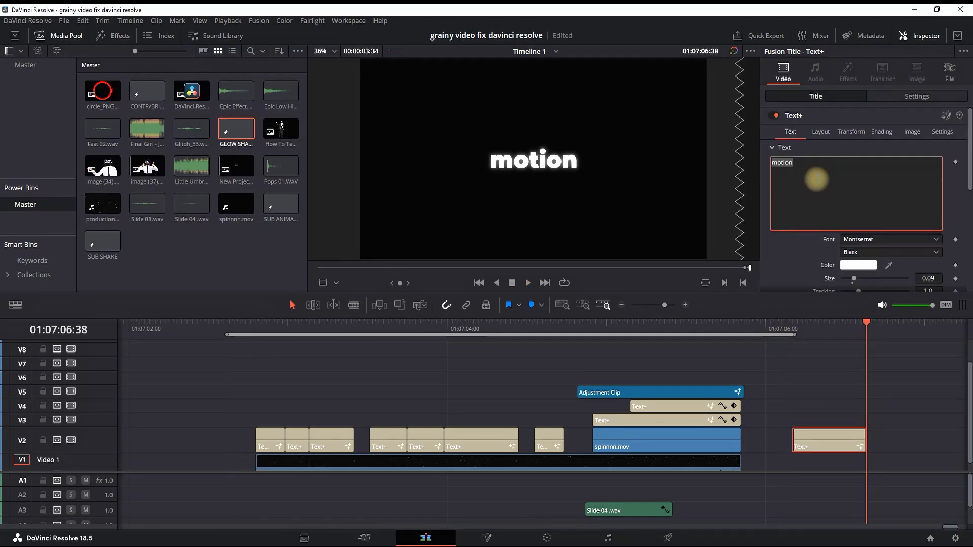
pyautogui.write('subscrib')
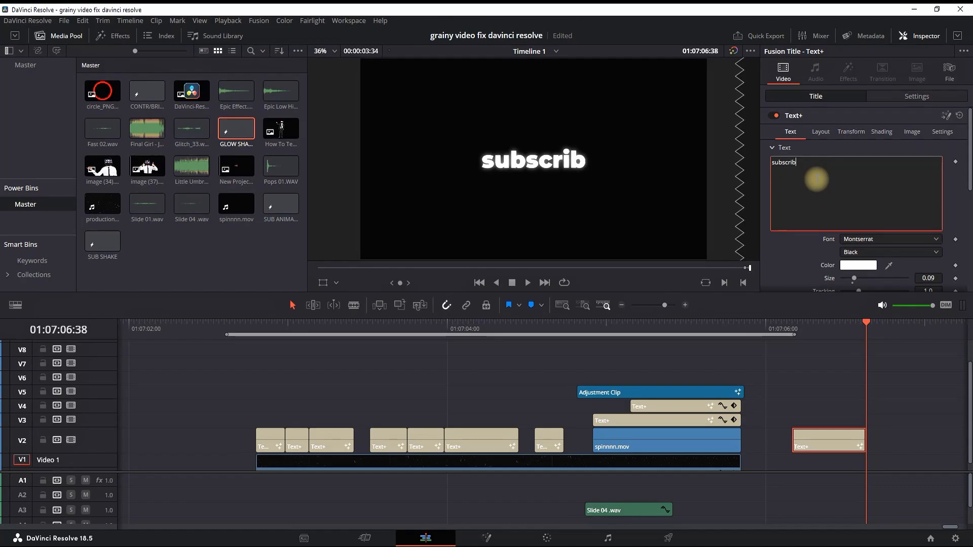
pyautogui.press('space')
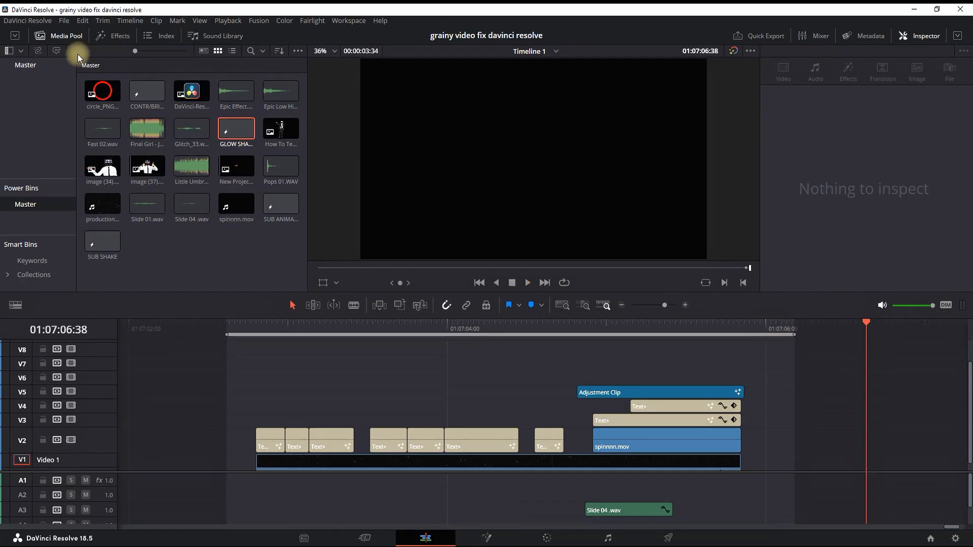
# Step: Add a Text+ title from the effects library, set it to Montserrat Black and type hello
pyautogui.click(120, 35)
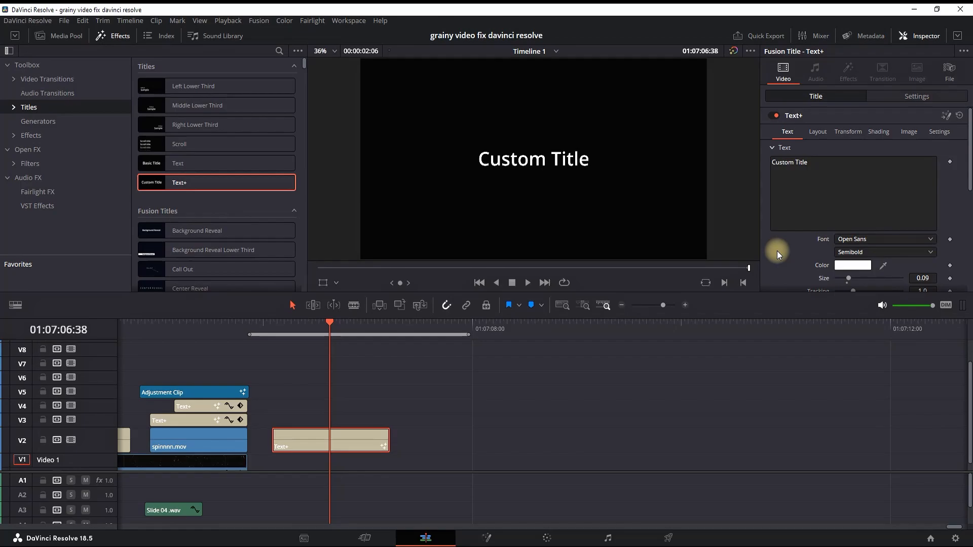
pyautogui.click(884, 239)
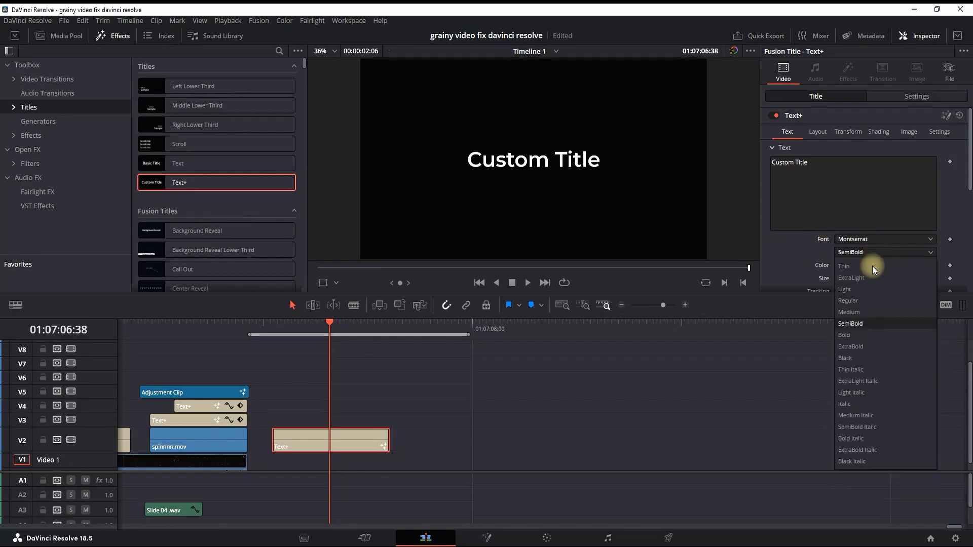
pyautogui.click(845, 357)
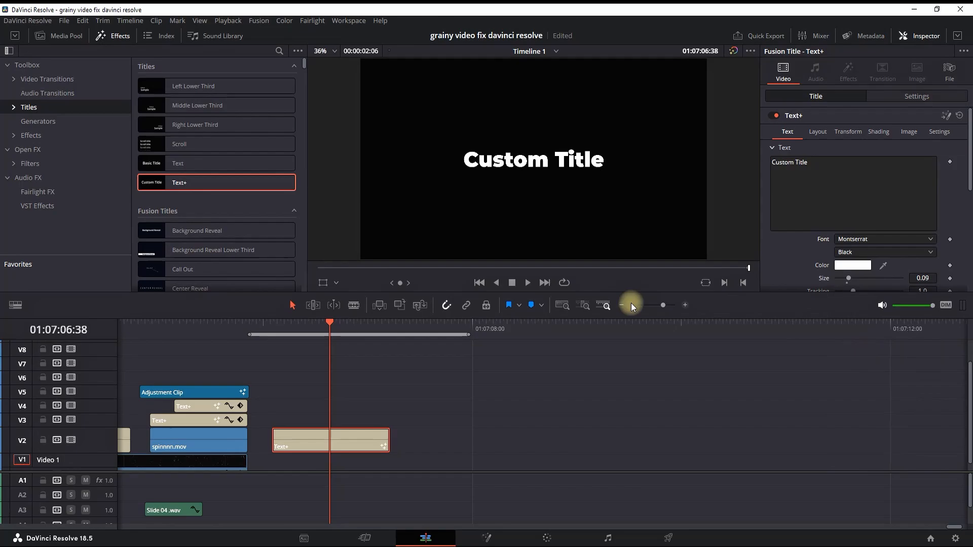
pyautogui.write('hello')
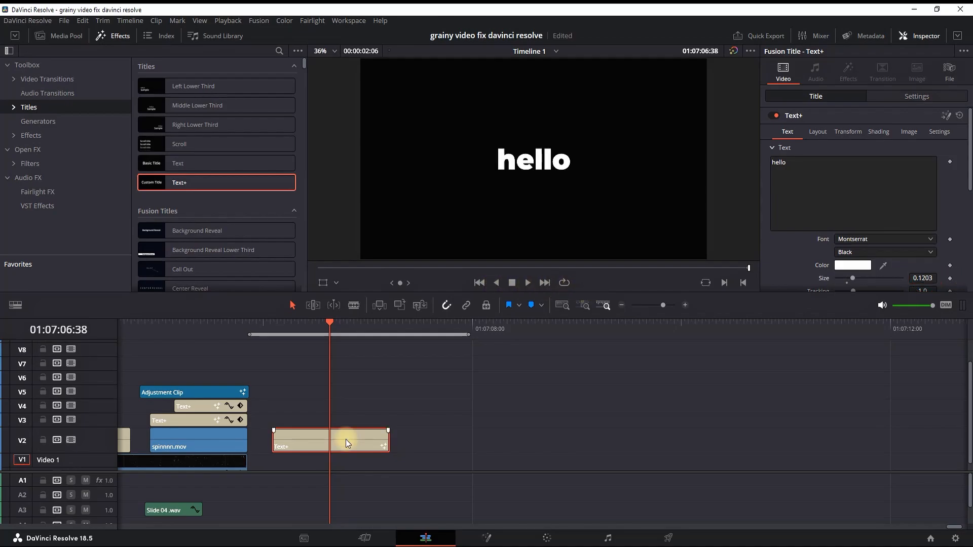
# Step: Open the hello title clip in the Fusion page from its context menu
pyautogui.rightClick(348, 443)
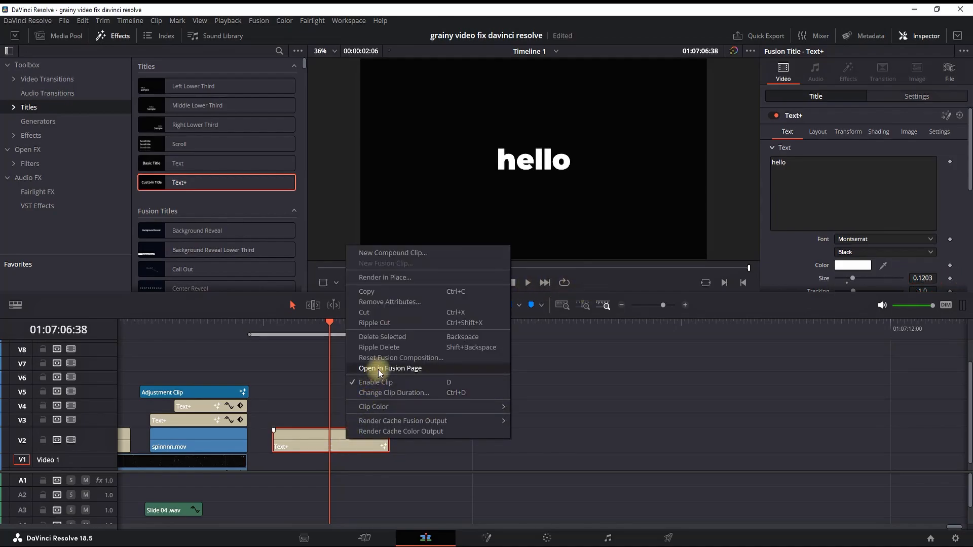
pyautogui.click(390, 368)
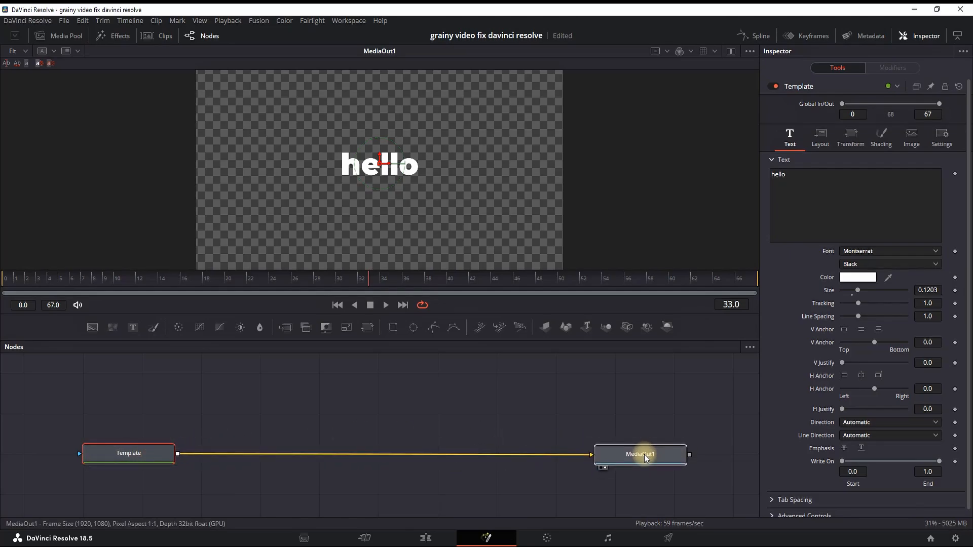
pyautogui.moveTo(514, 221)
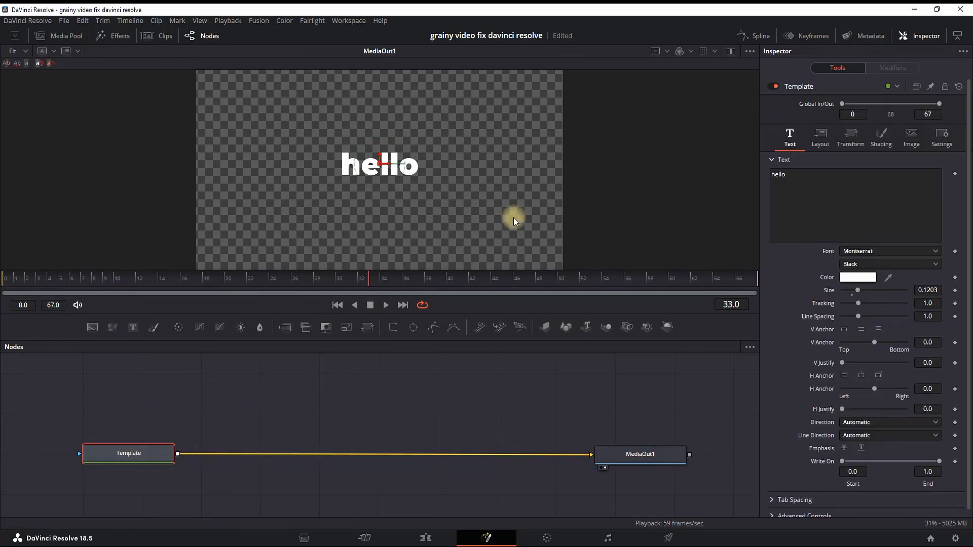
pyautogui.moveTo(280, 358)
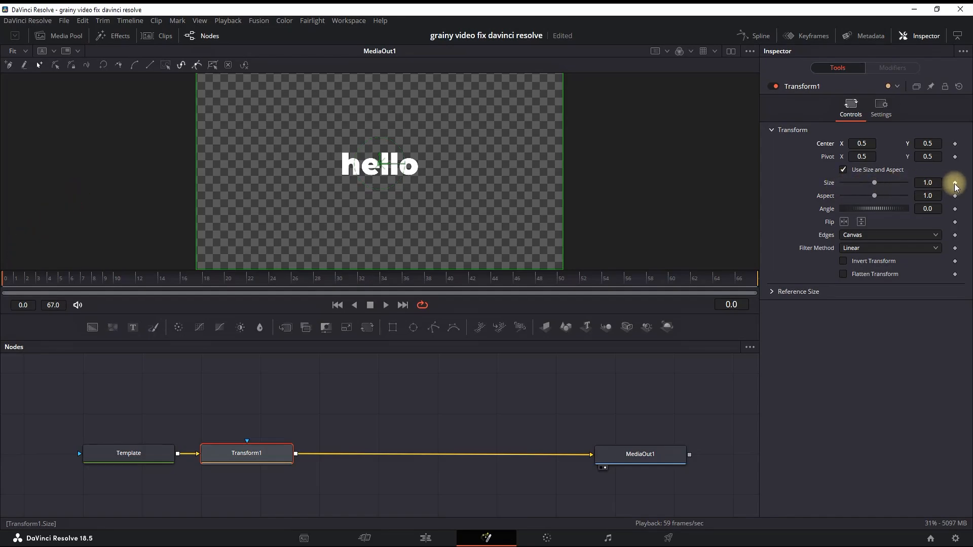
# Step: Keyframe the Transform size from 0.8 at frame 0 back to 1.0 at frame 10
pyautogui.moveTo(874, 183); pyautogui.dragTo(870, 183)
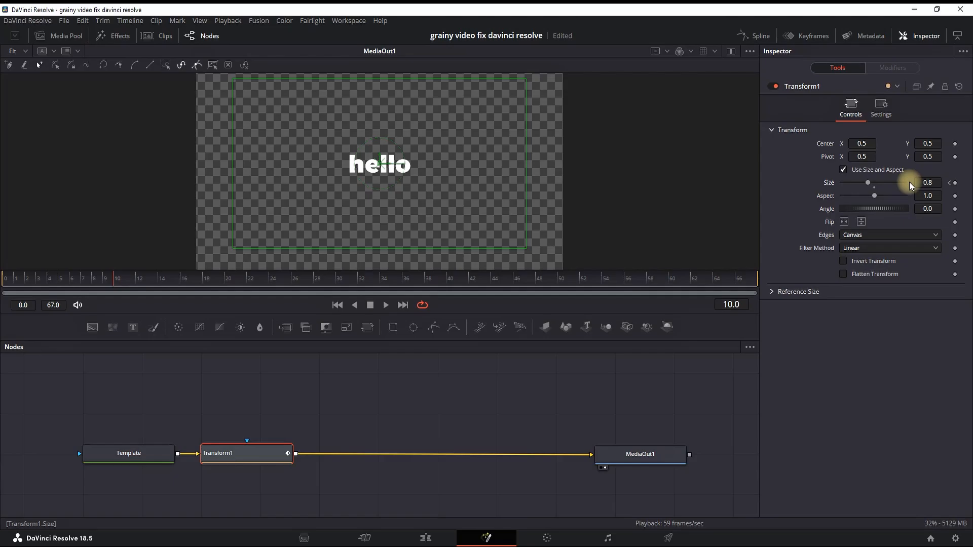
pyautogui.click(928, 182)
pyautogui.write('1')
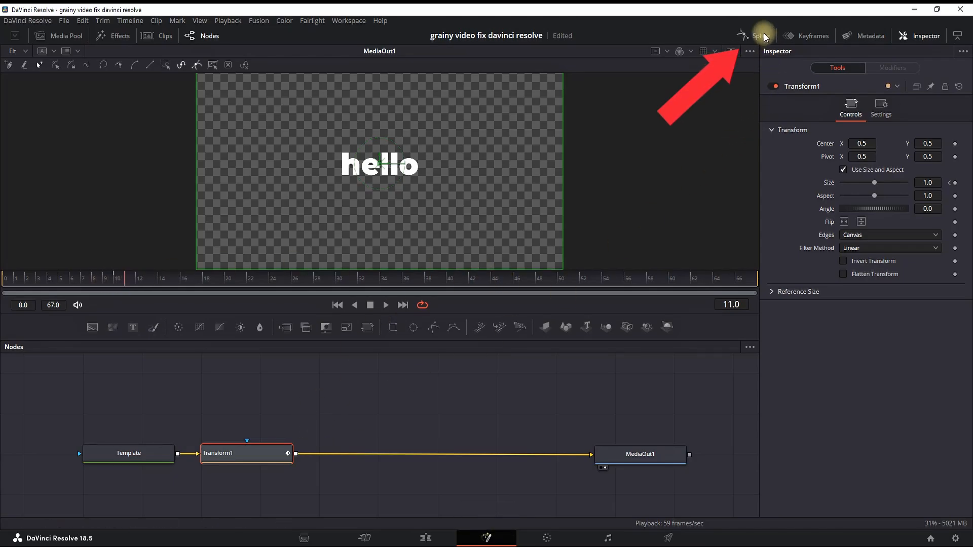
# Step: Ease both size keyframes in the Spline editor and preview the smoothed grow-in
pyautogui.click(753, 35)
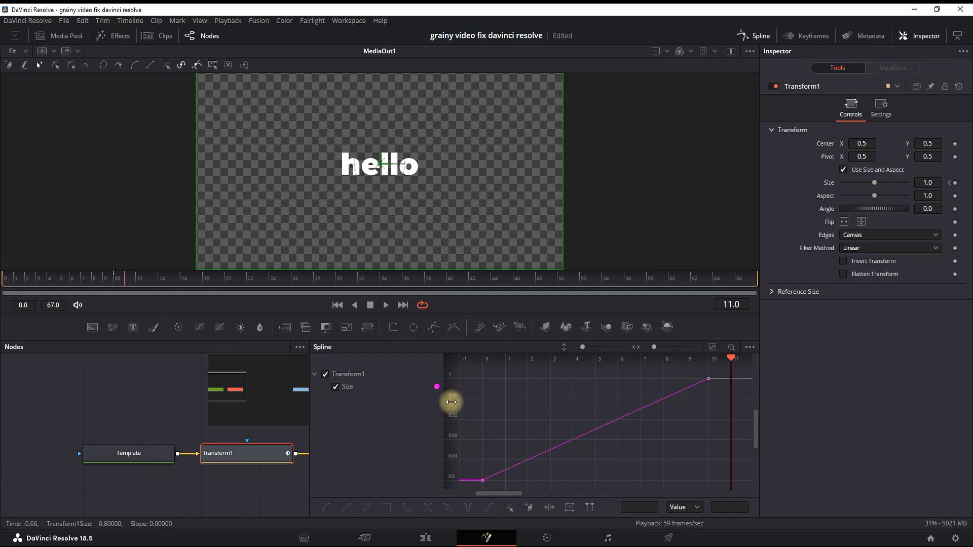
pyautogui.moveTo(483, 479); pyautogui.dragTo(509, 507)
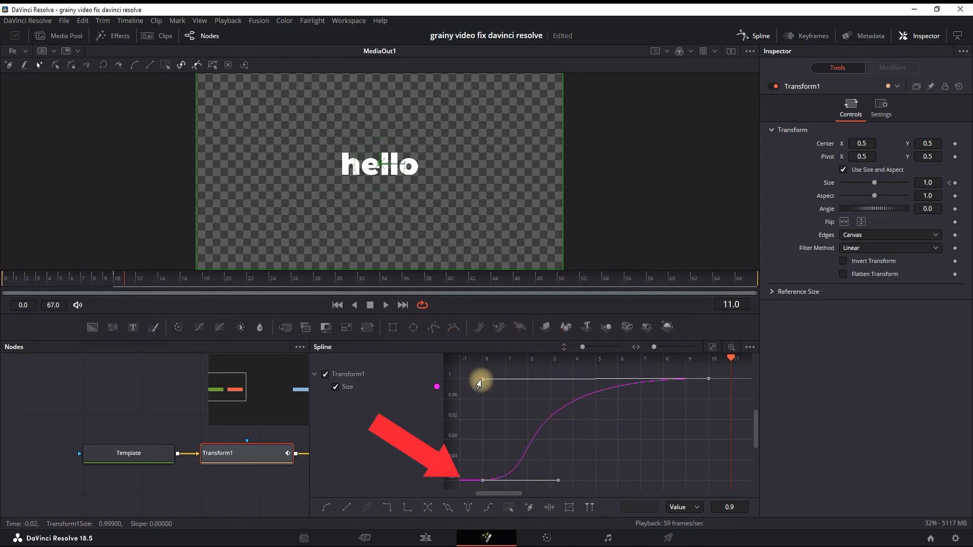
pyautogui.press('space')
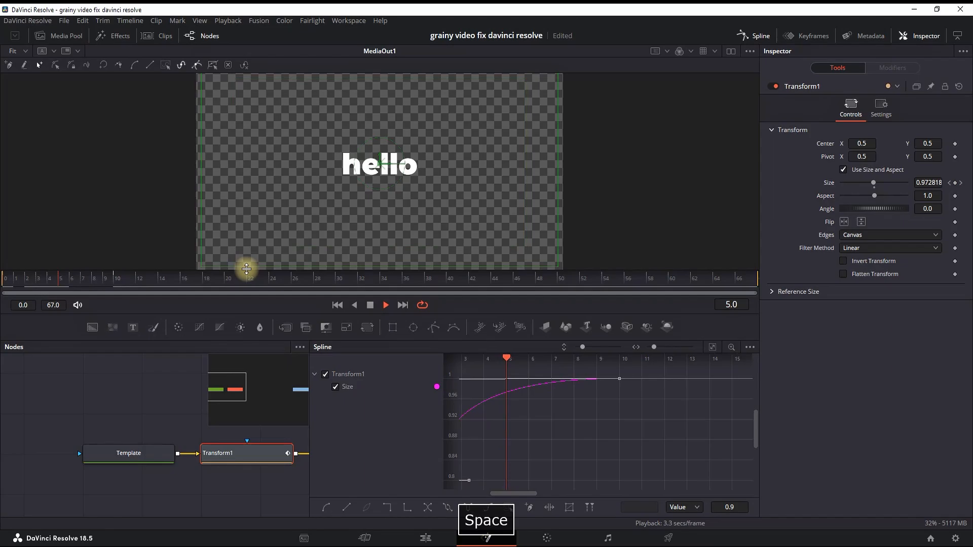
pyautogui.press('space')
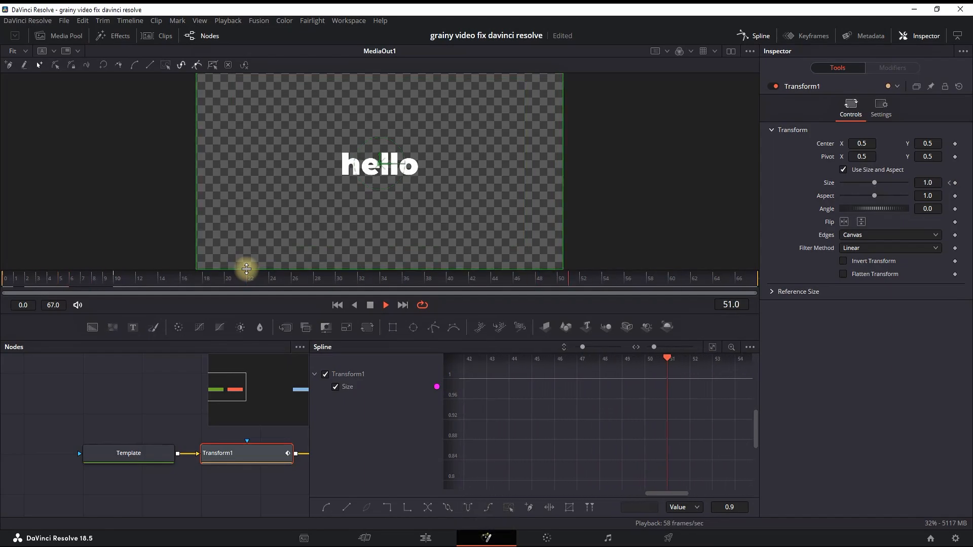
pyautogui.press('space')
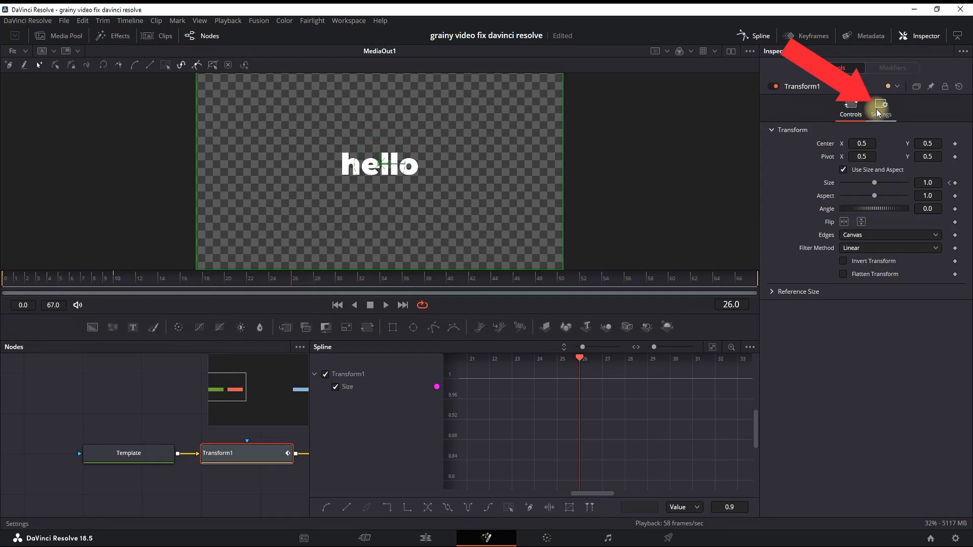
# Step: Enable motion blur in the Transform settings with a 230 shutter angle
pyautogui.click(880, 108)
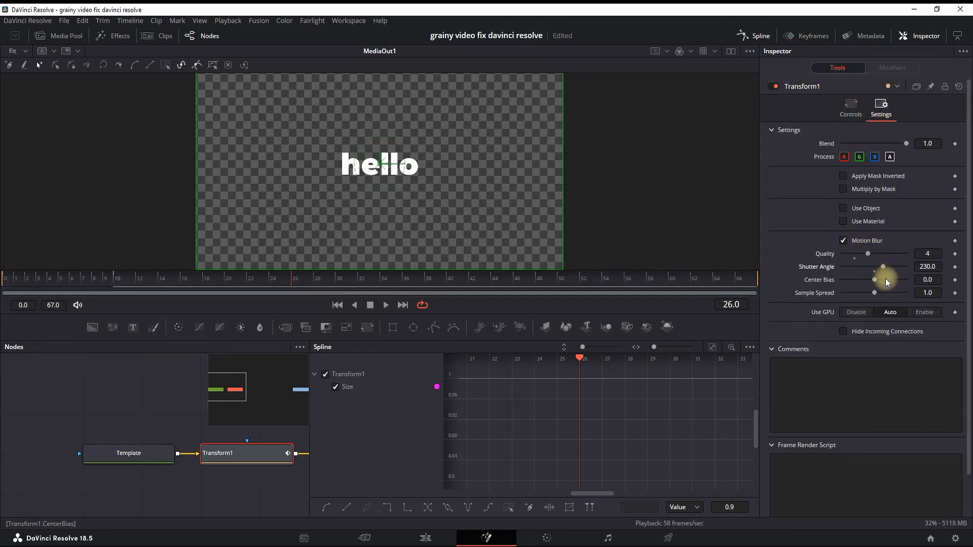
pyautogui.press('space')
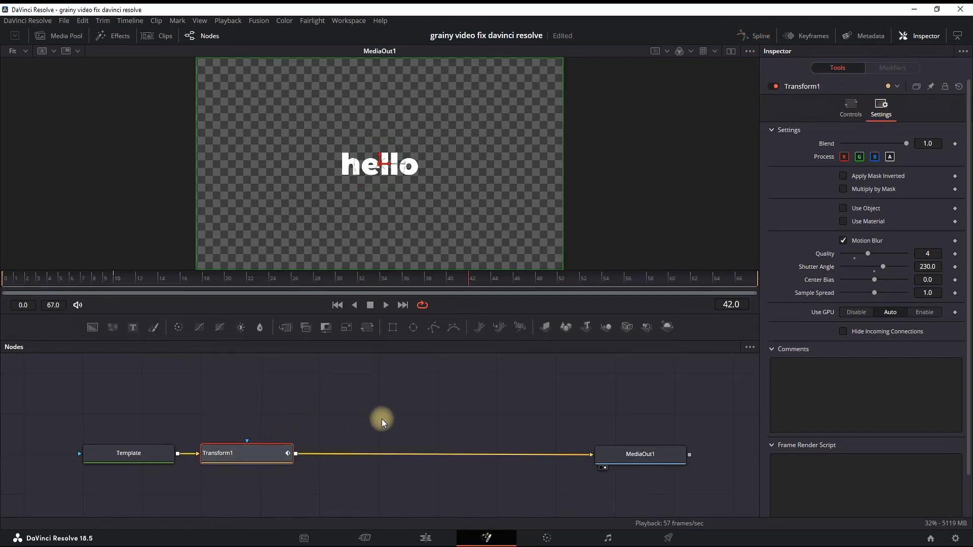
pyautogui.moveTo(292, 435)
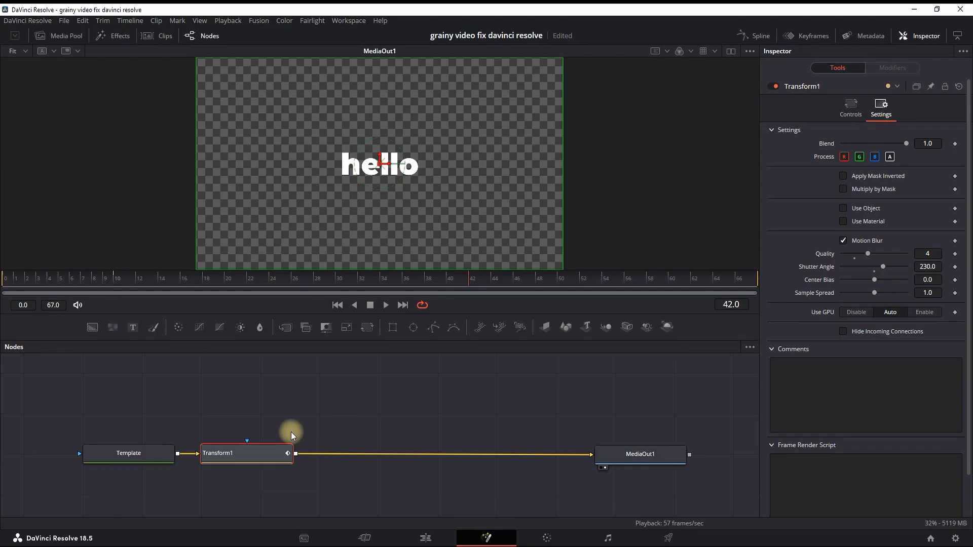
# Step: Add a Camera Shake node after Transform1 via the tool search for 'camera'
pyautogui.press('Ctrl+Space')
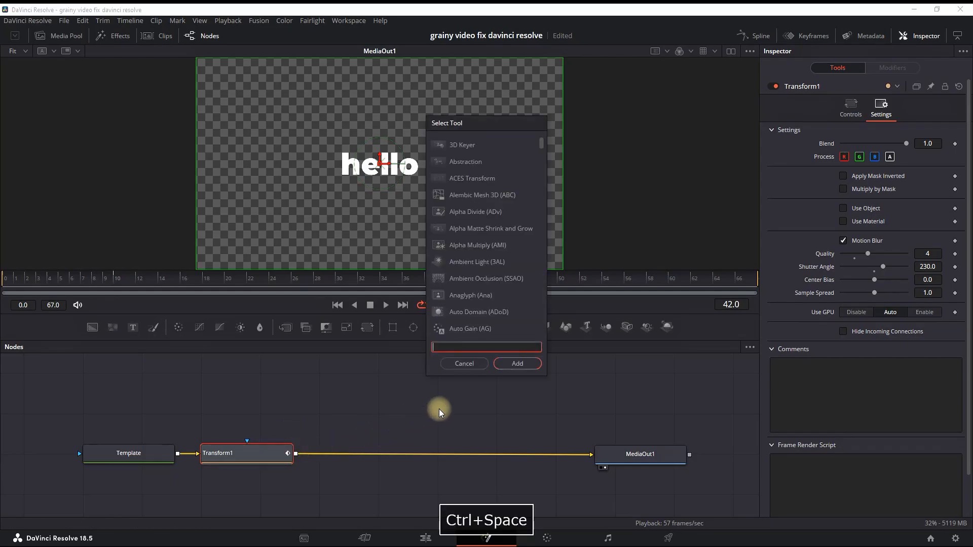
pyautogui.write('camera')
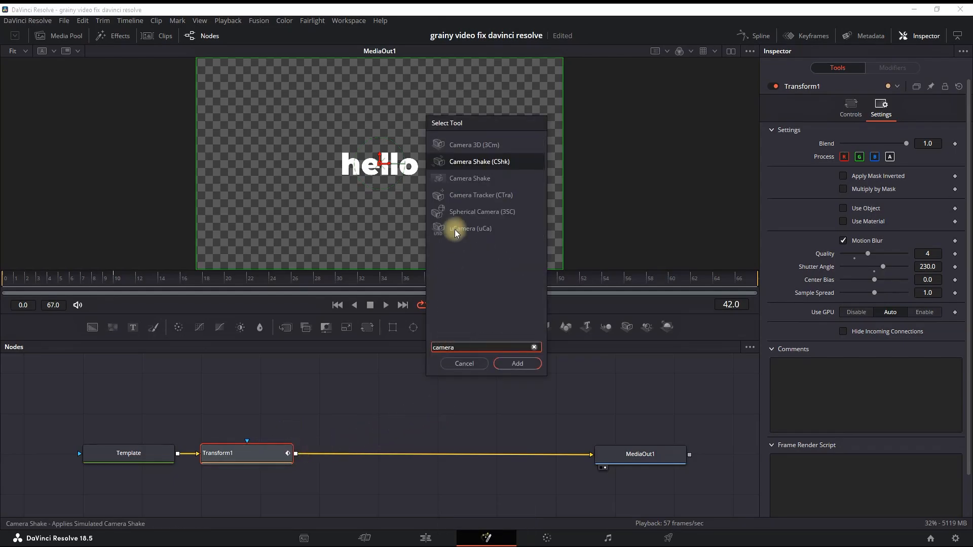
pyautogui.click(516, 364)
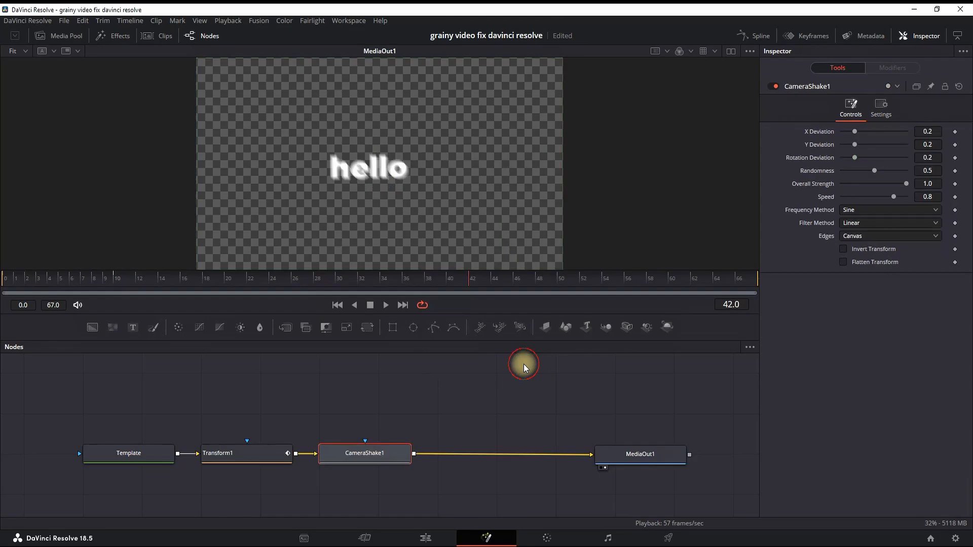
pyautogui.press('space')
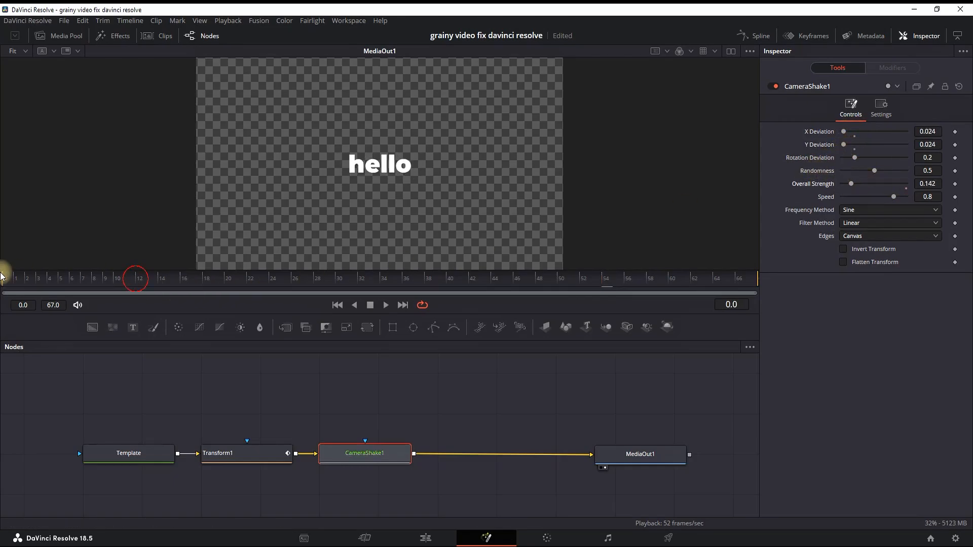
# Step: Lower the shake strength, adjust edge handling, and preview the shaking hello text from the start
pyautogui.moveTo(892, 197); pyautogui.dragTo(876, 196)
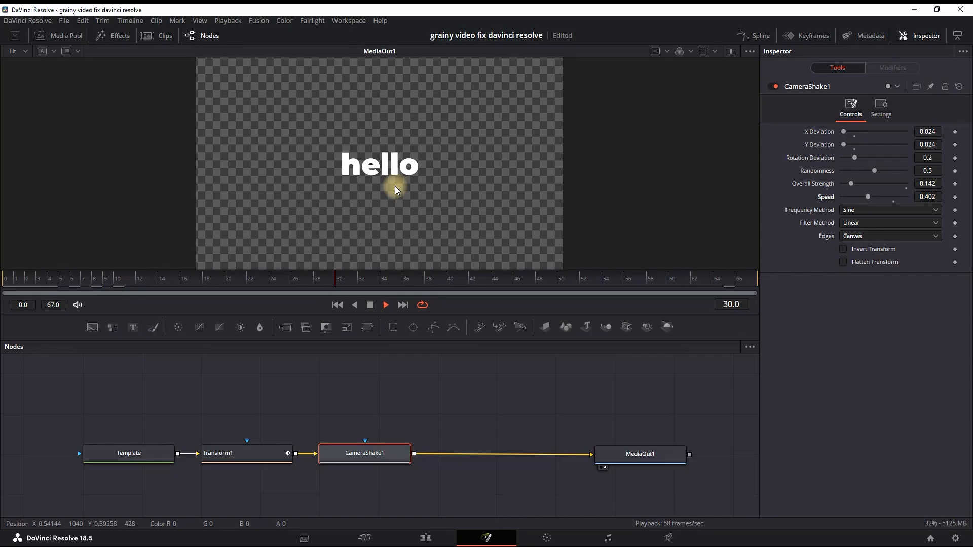
pyautogui.press('space')
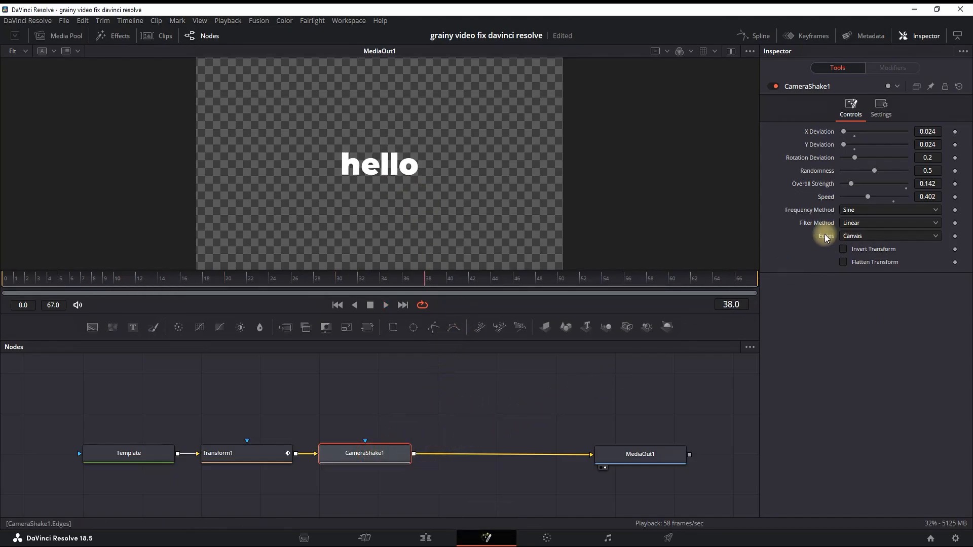
pyautogui.click(880, 105)
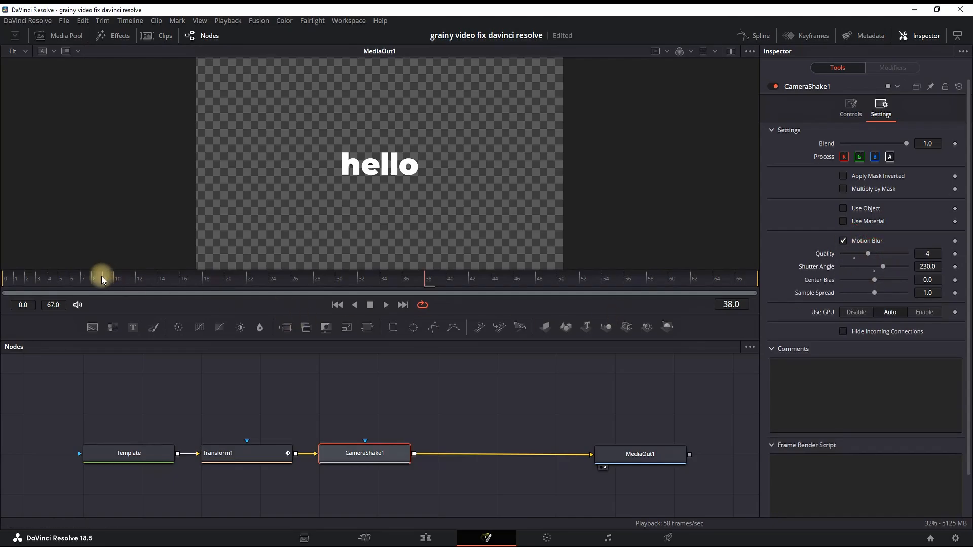
pyautogui.click(385, 305)
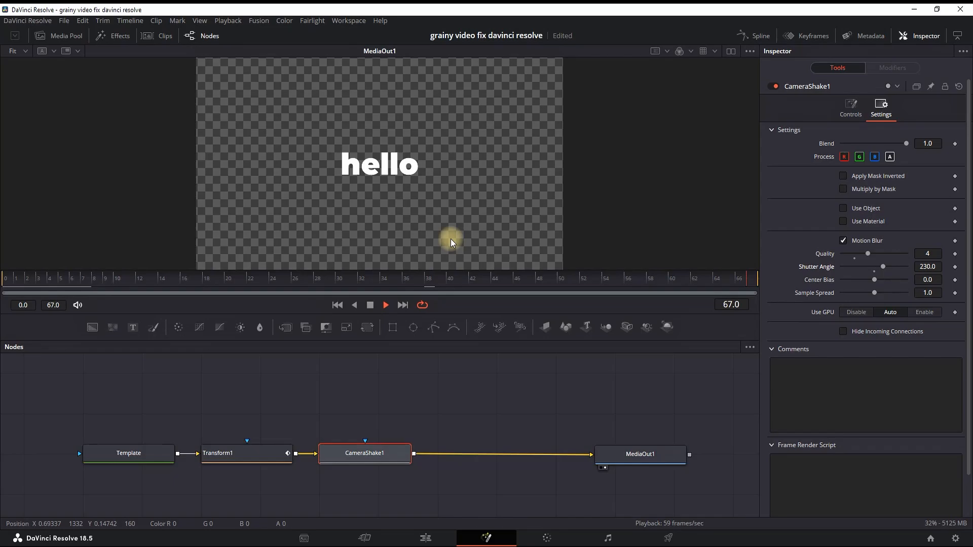
pyautogui.press('space')
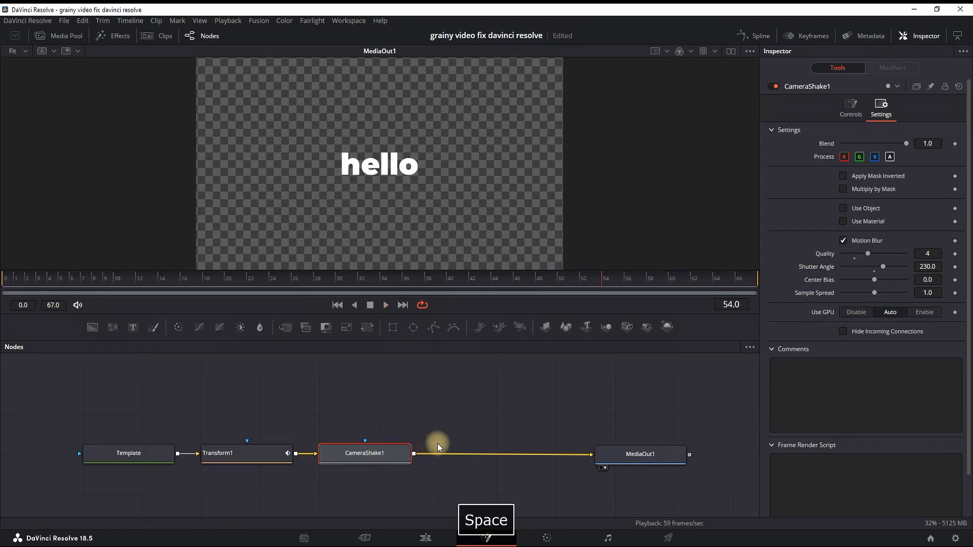
pyautogui.press('Ctrl+Space')
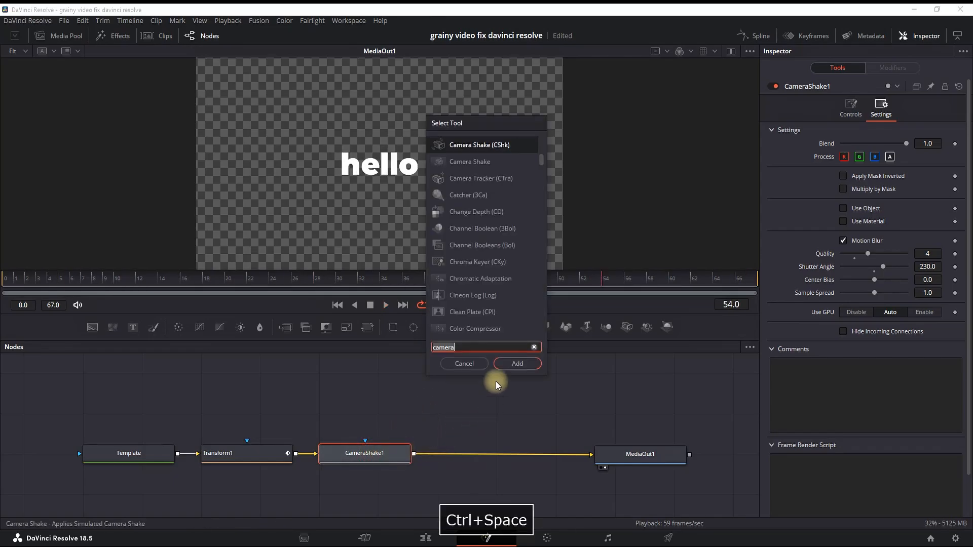
# Step: Add a Glow node after the Camera Shake at strength 0.4 and return to the Edit page
pyautogui.write('glow')
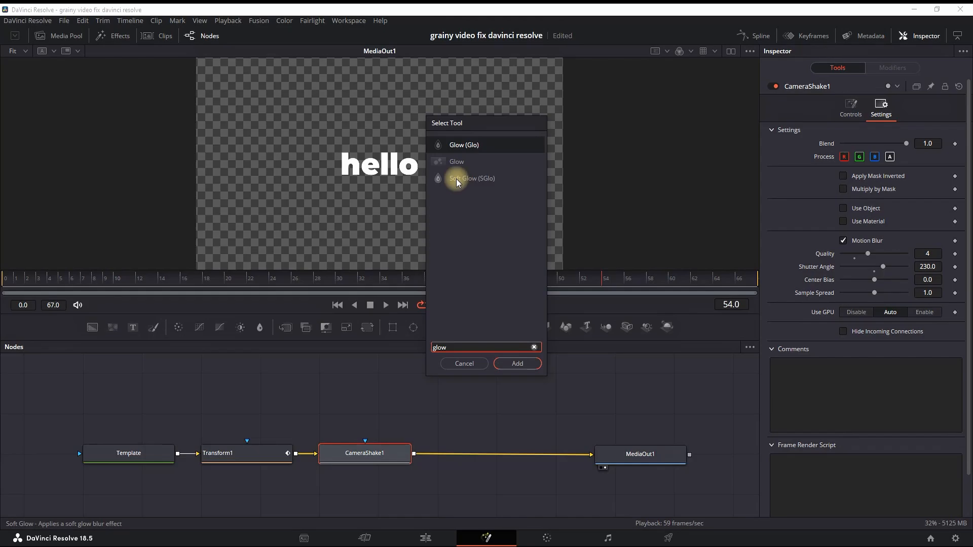
pyautogui.click(516, 363)
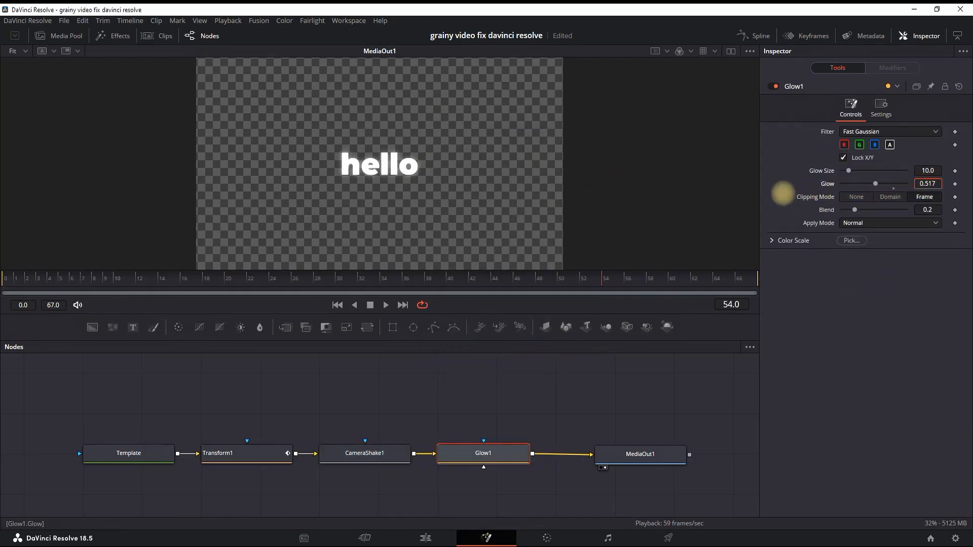
pyautogui.moveTo(874, 184); pyautogui.dragTo(868, 184)
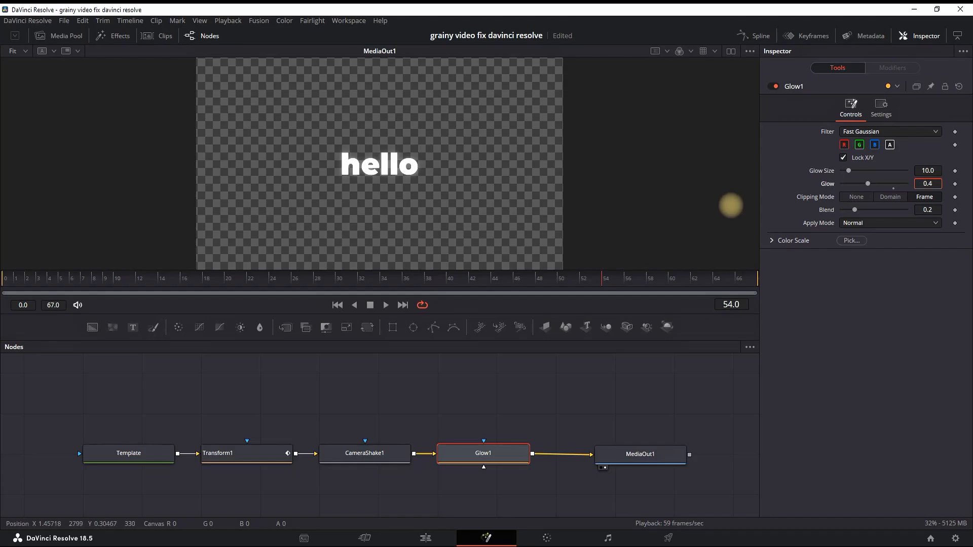
pyautogui.click(425, 538)
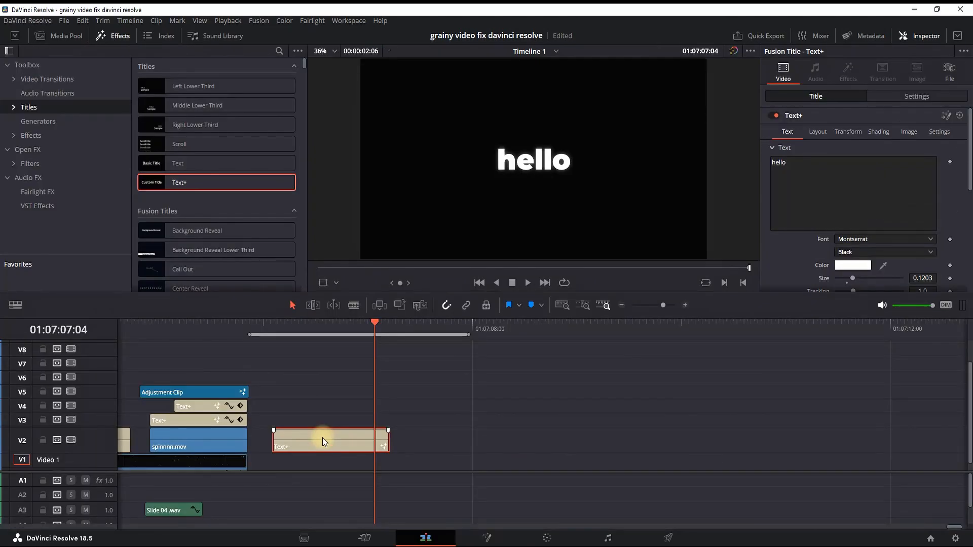
pyautogui.moveTo(375, 322); pyautogui.dragTo(272, 323)
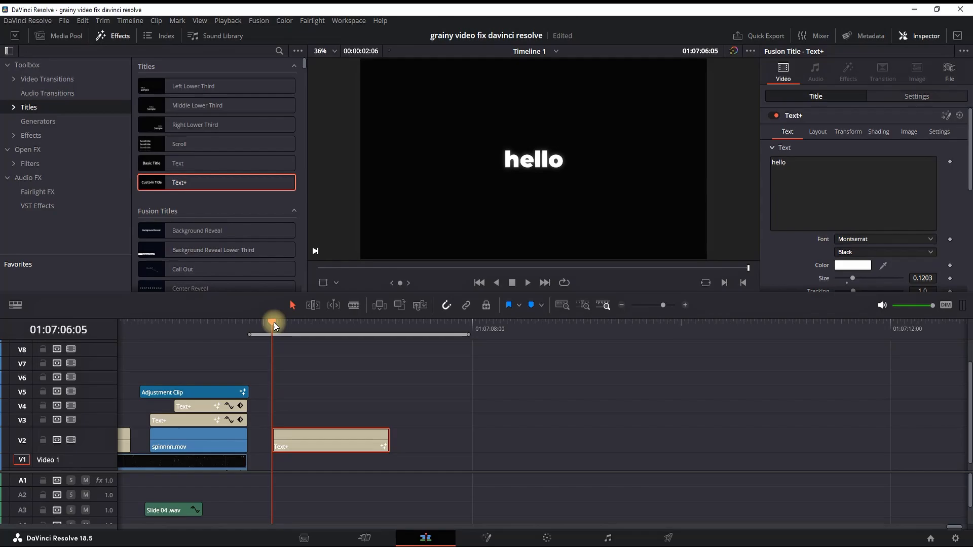
pyautogui.press('space')
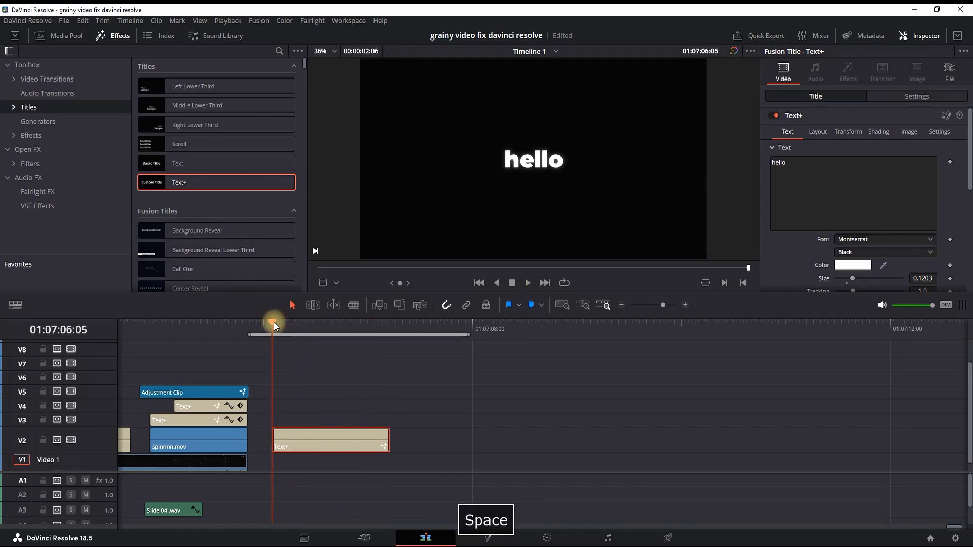
pyautogui.press('space')
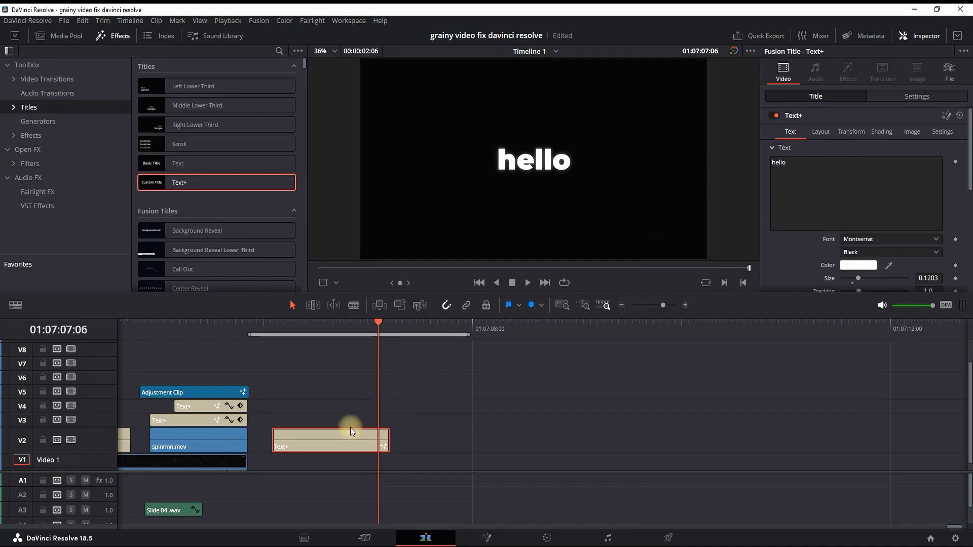
# Step: Enable shading element 2 (Red Outline) on the title and set its colour to black
pyautogui.click(881, 131)
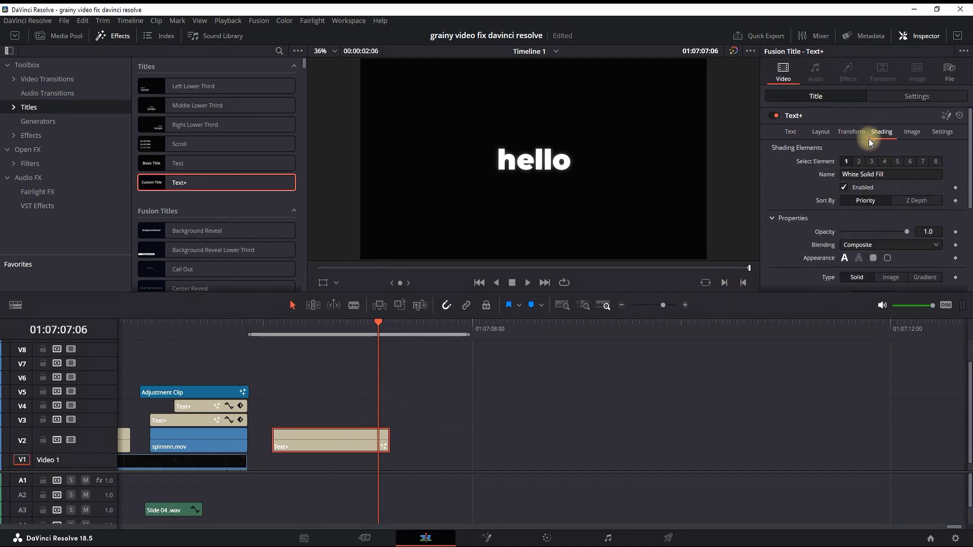
pyautogui.click(858, 161)
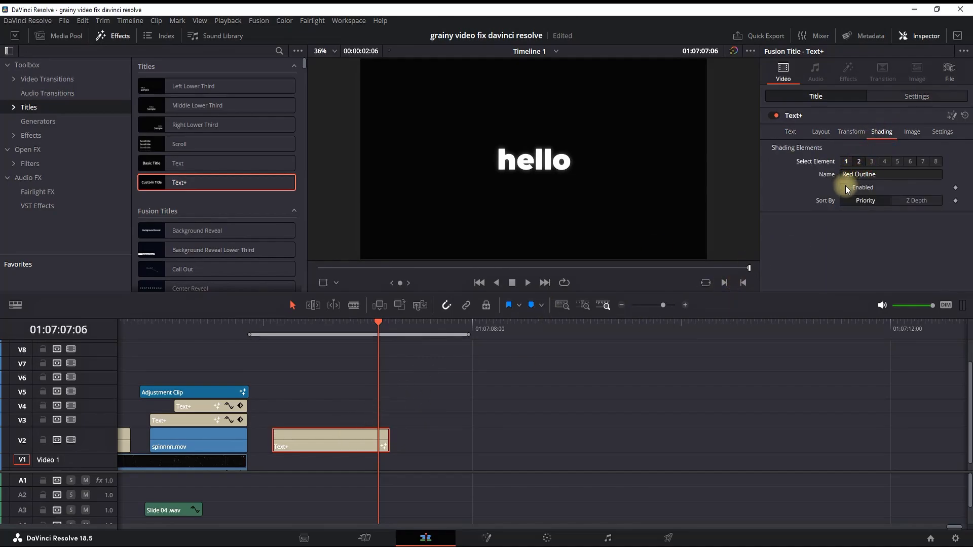
pyautogui.click(844, 187)
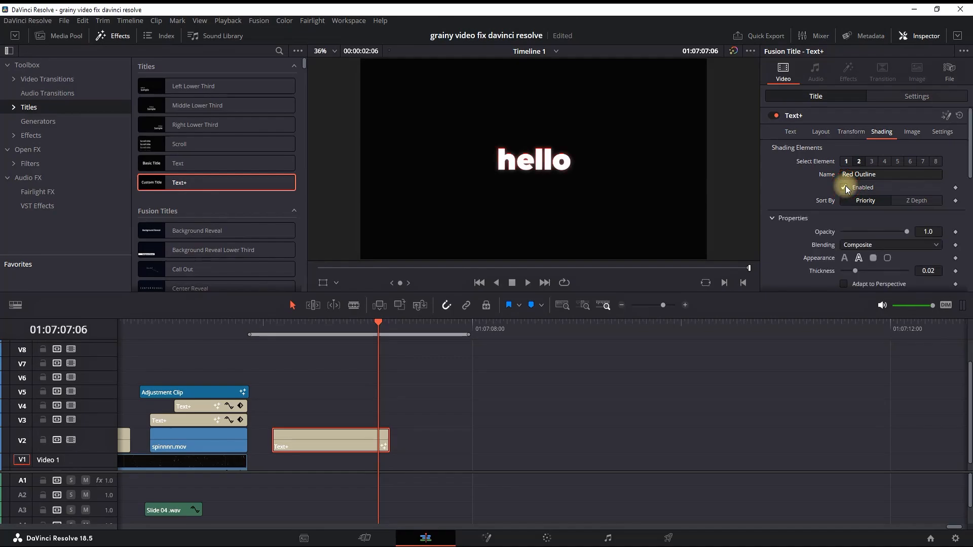
pyautogui.scroll(-3)
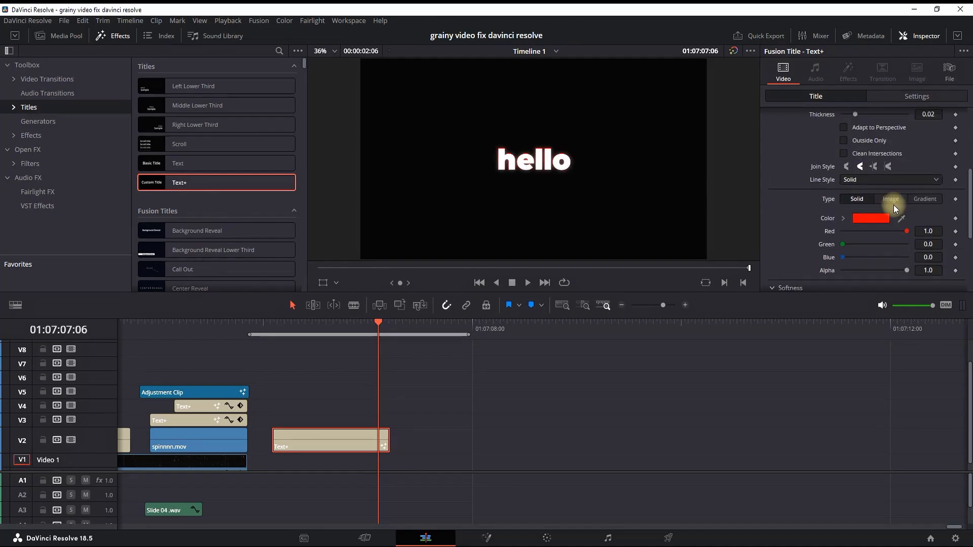
pyautogui.click(870, 218)
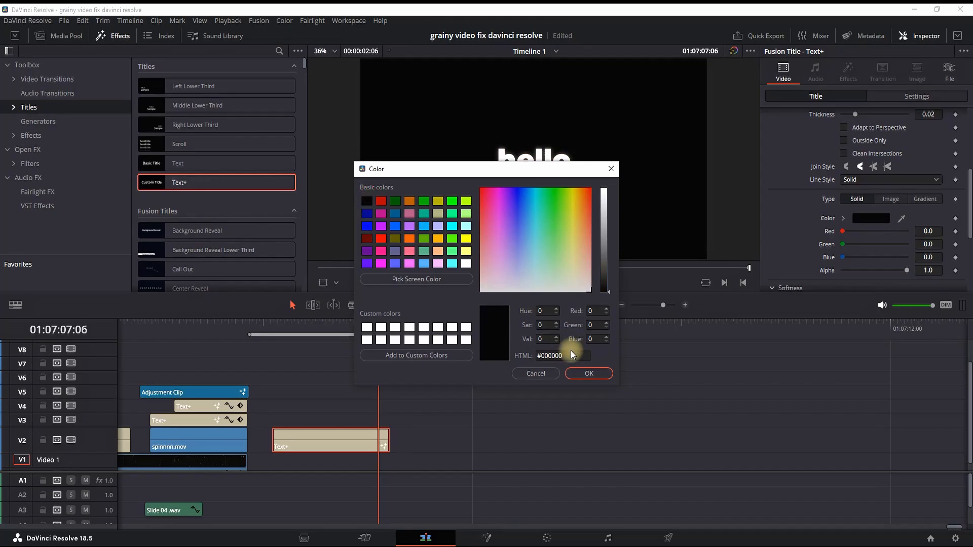
pyautogui.click(588, 373)
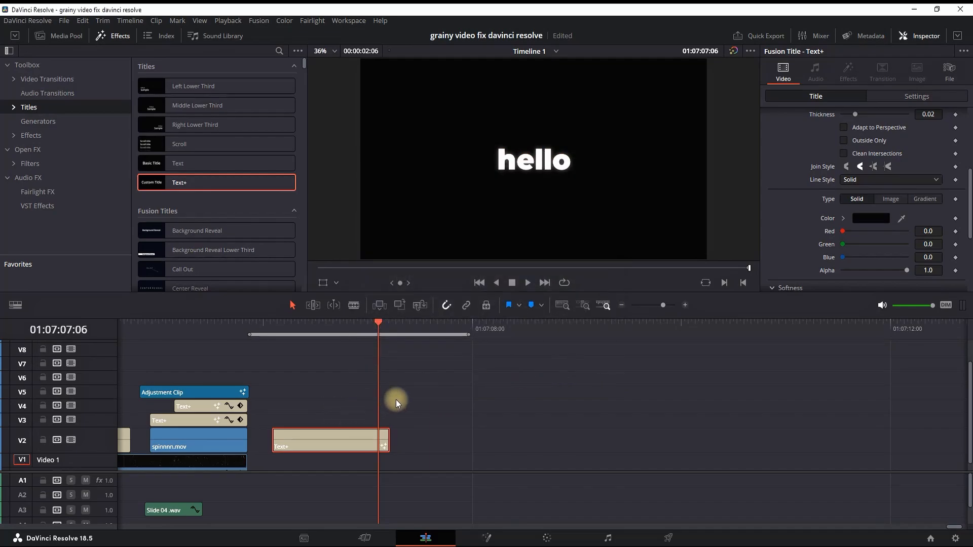
# Step: Add a solid colour generator beneath the title, raise the outline thickness to 0.1 and preview it
pyautogui.click(38, 121)
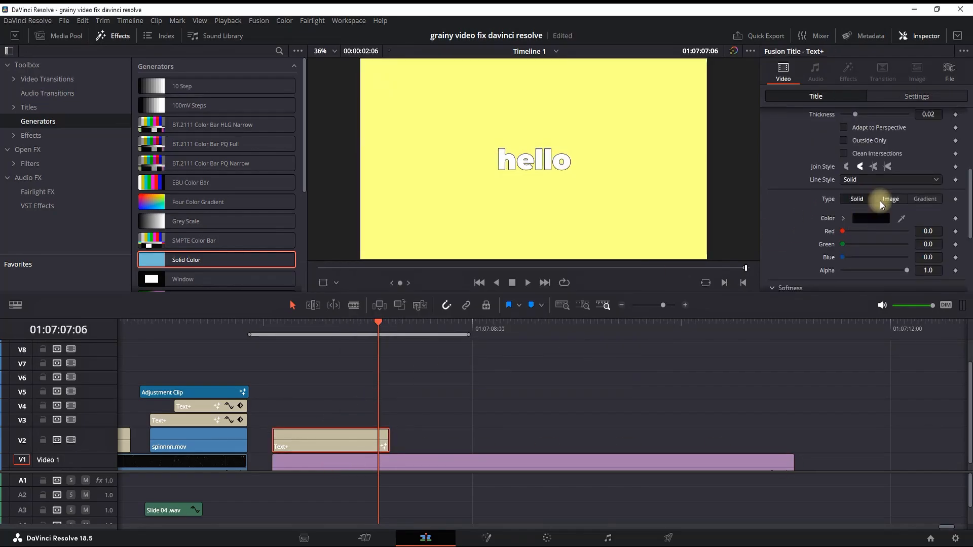
pyautogui.scroll(-3)
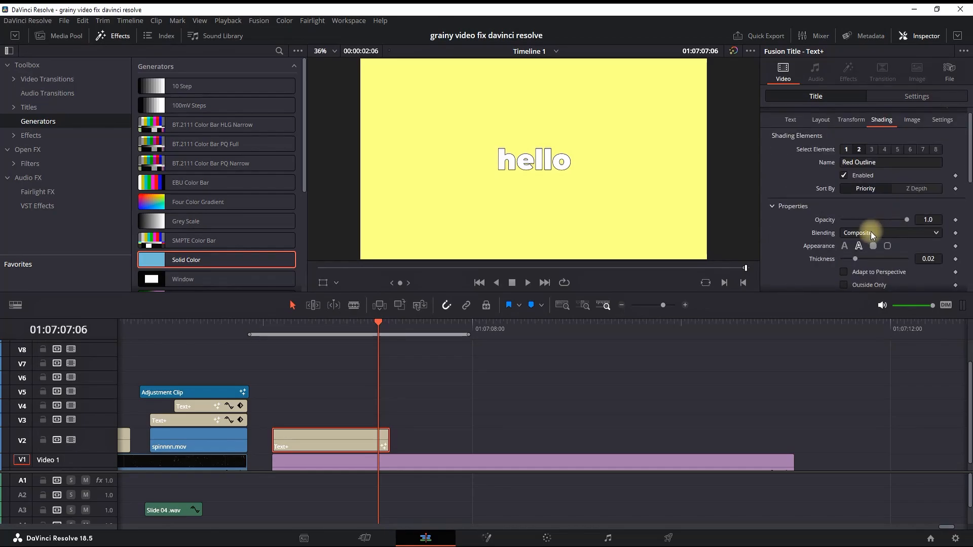
pyautogui.moveTo(862, 258); pyautogui.dragTo(870, 261)
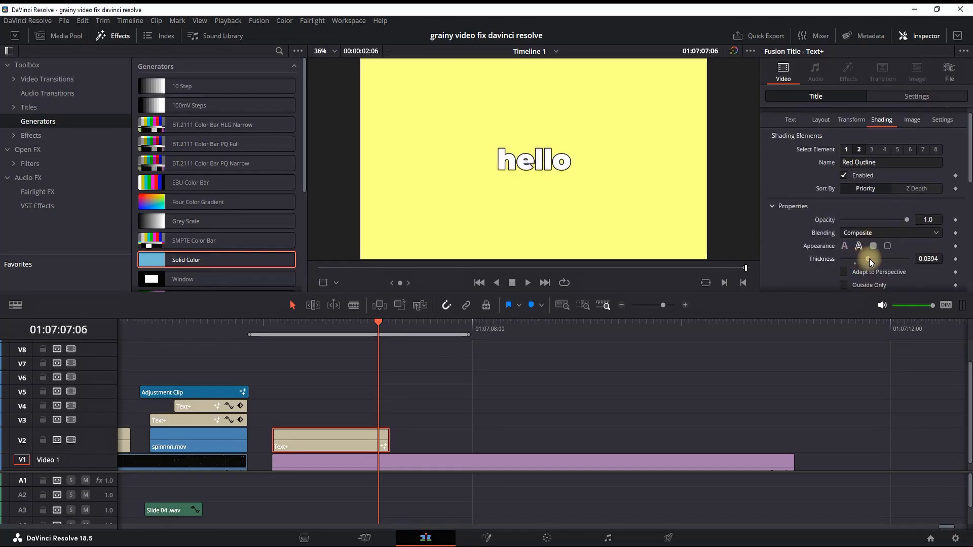
pyautogui.moveTo(871, 259); pyautogui.dragTo(899, 259)
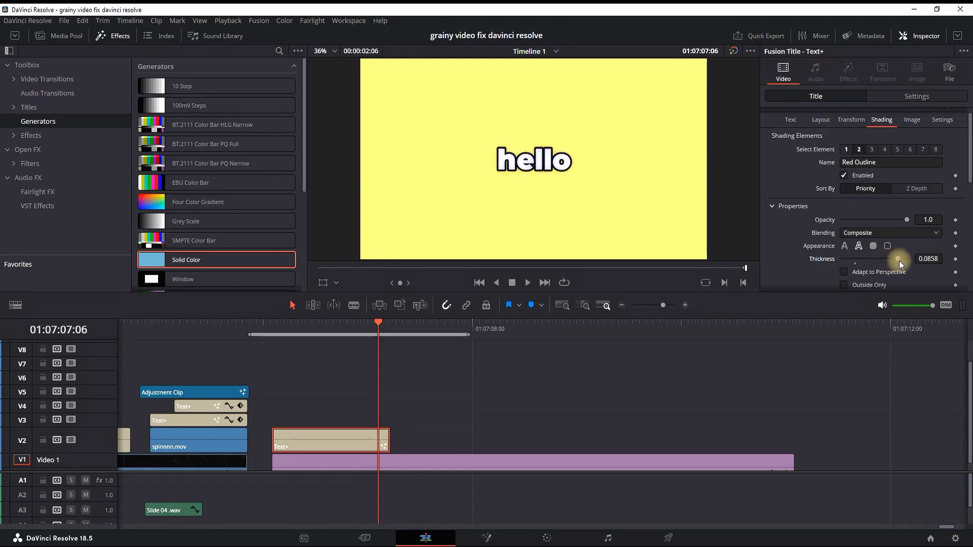
pyautogui.moveTo(899, 258); pyautogui.dragTo(907, 259)
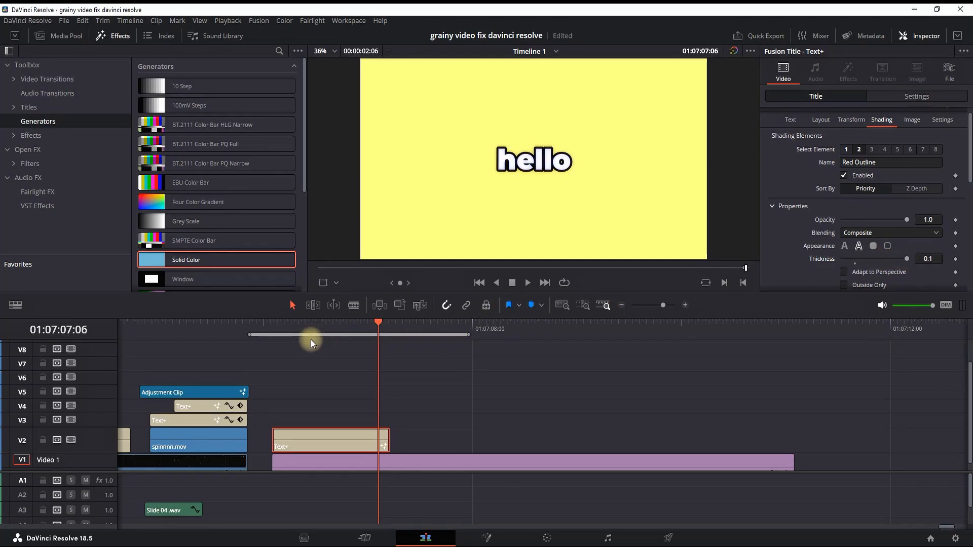
pyautogui.press('space')
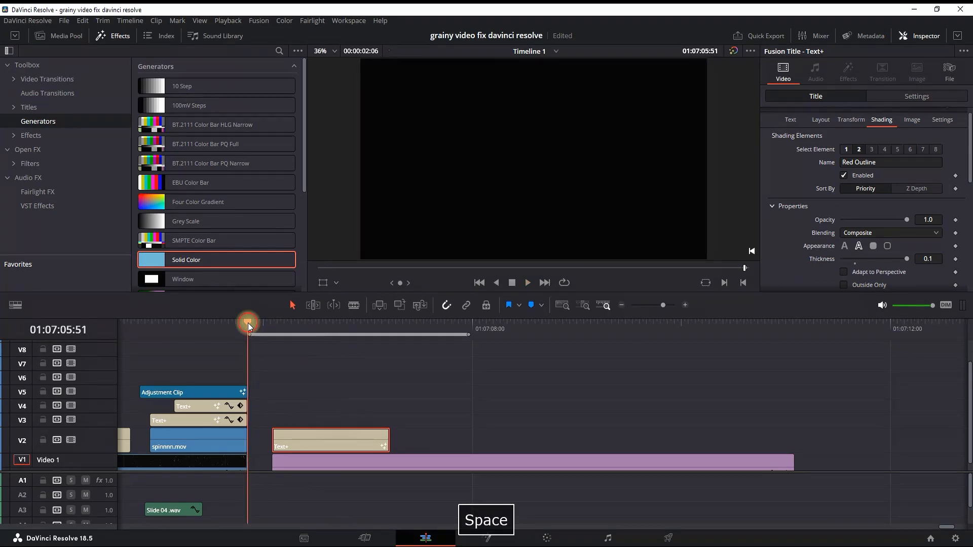
# Step: Move the grainy footage clip underneath the title clips on the timeline
pyautogui.press('space')
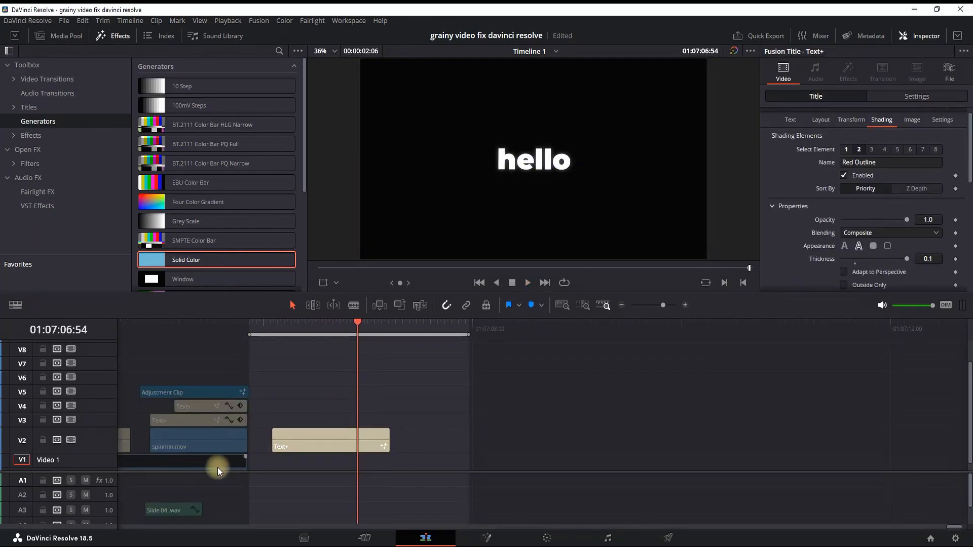
pyautogui.moveTo(217, 462); pyautogui.dragTo(560, 462)
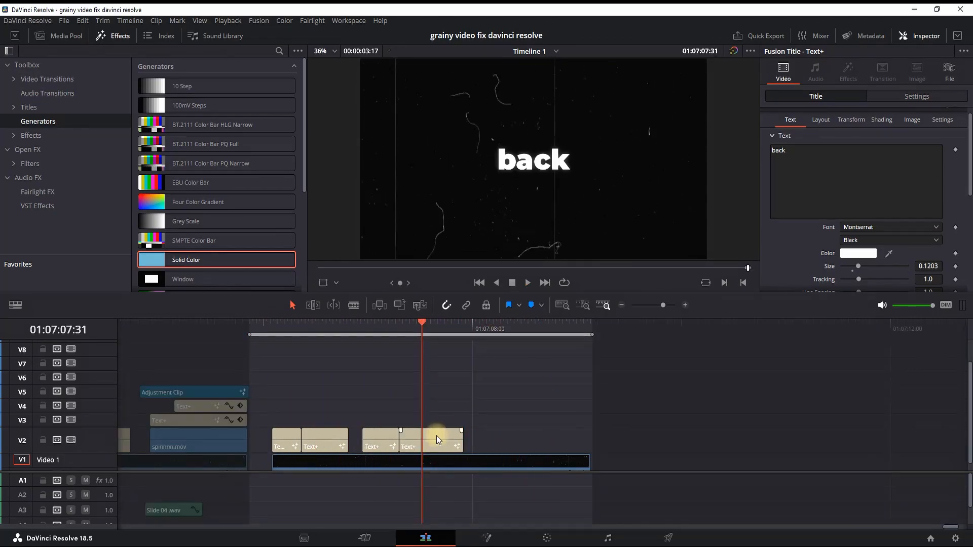
# Step: Rename the last title clip to SHAKY TEXT and place it in the media pool
pyautogui.click(432, 439)
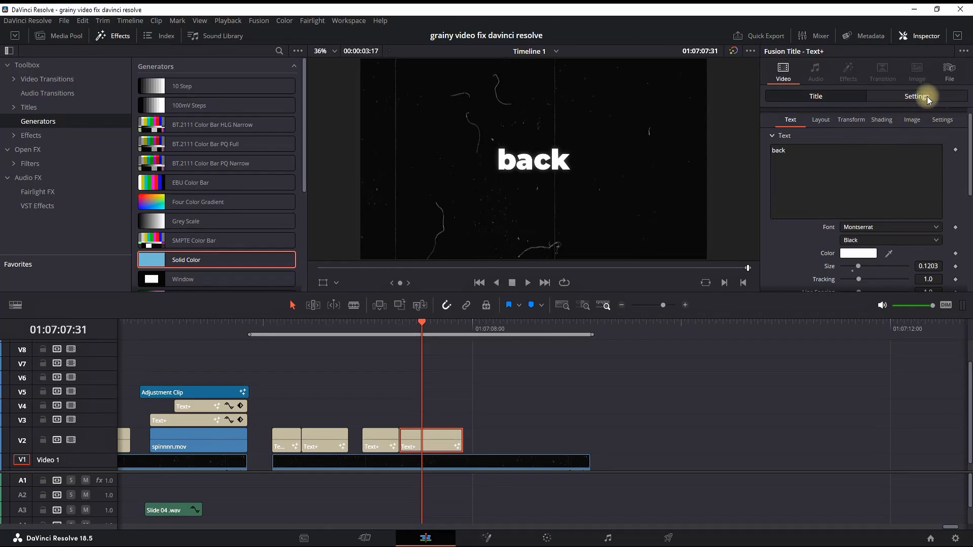
pyautogui.click(948, 71)
pyautogui.write('SHAKY TEXT')
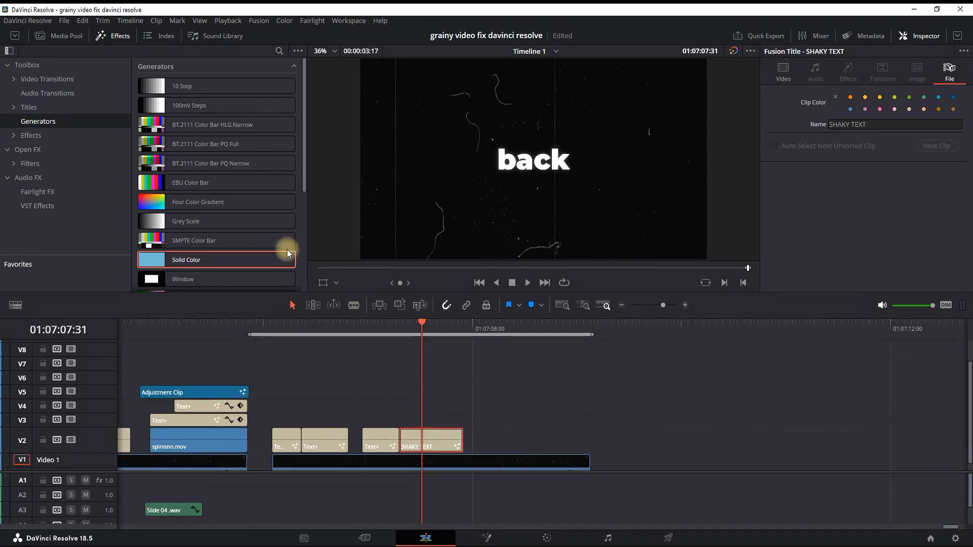
pyautogui.click(65, 36)
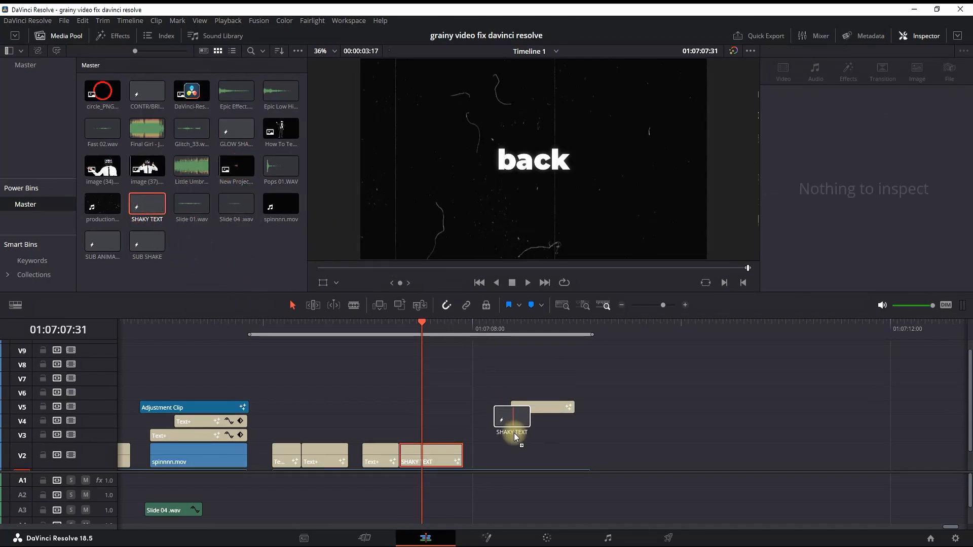
# Step: Retype the new SHAKY TEXT copy to read 'change text' and preview it
pyautogui.click(545, 434)
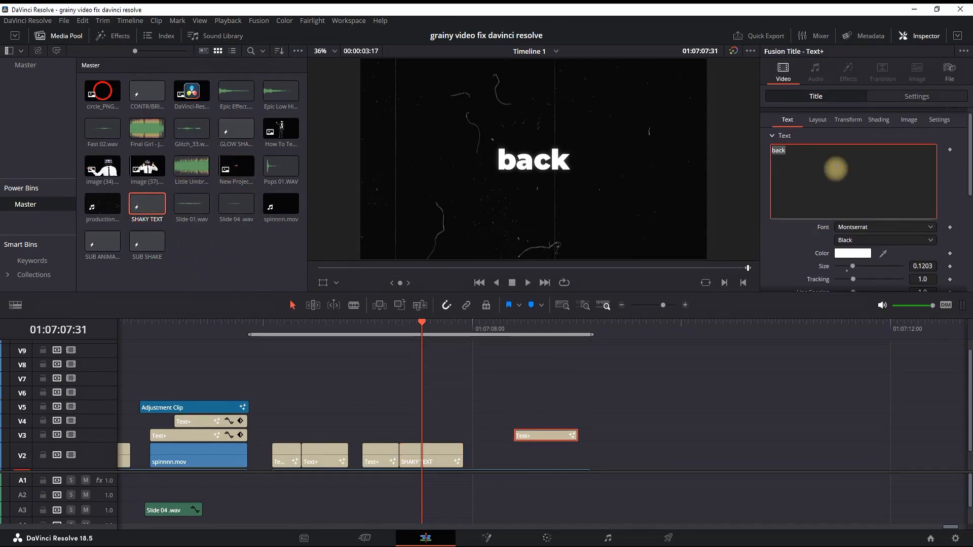
pyautogui.write('change text')
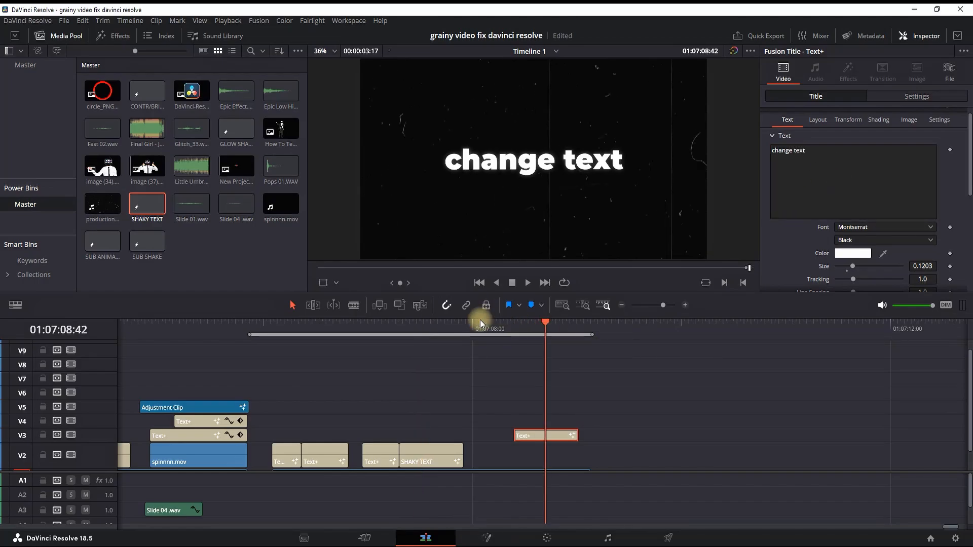
pyautogui.click(526, 283)
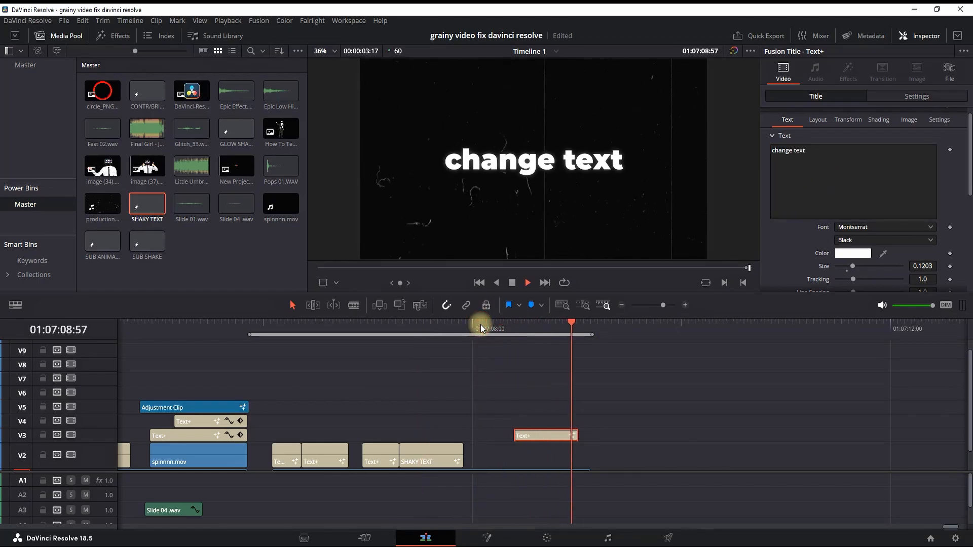